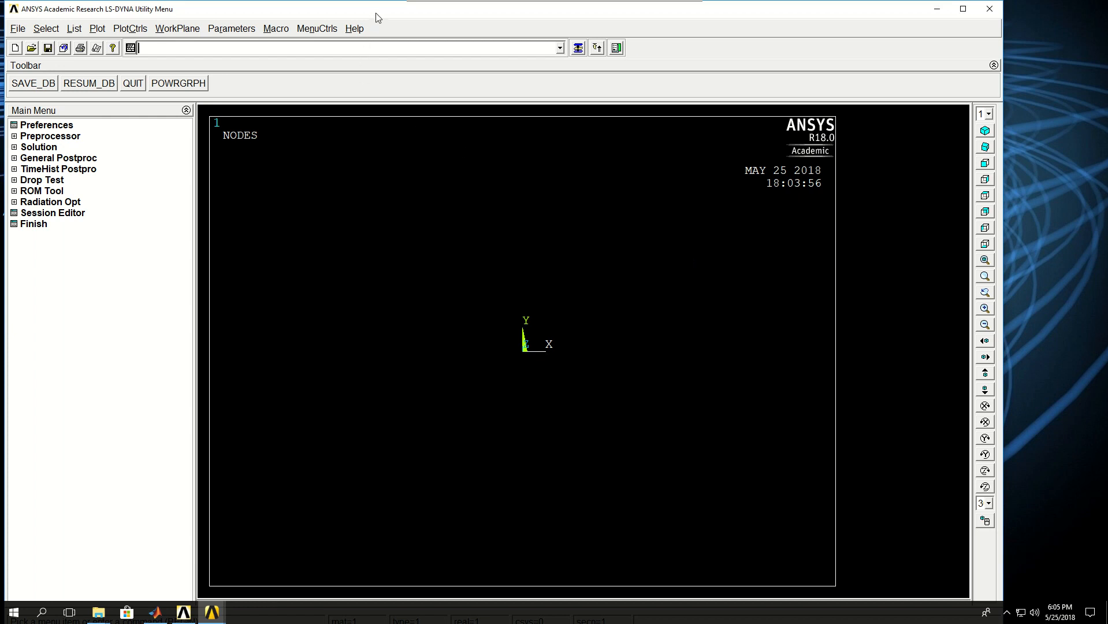
{"action": "mouse_move", "coordinate": [485, 35]}
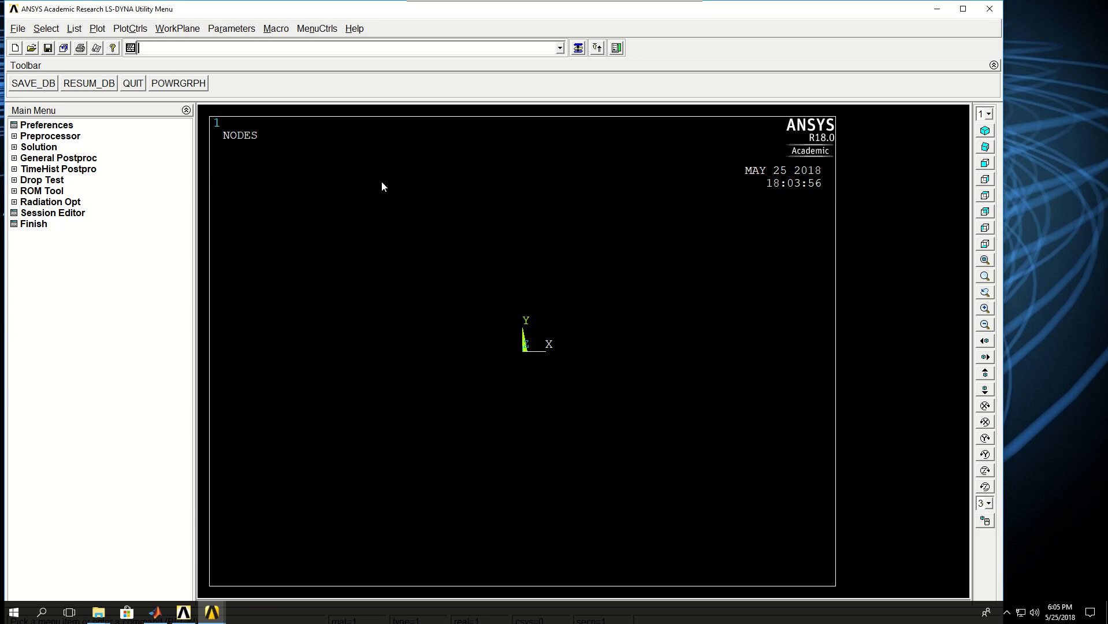
{"action": "mouse_move", "coordinate": [54, 33]}
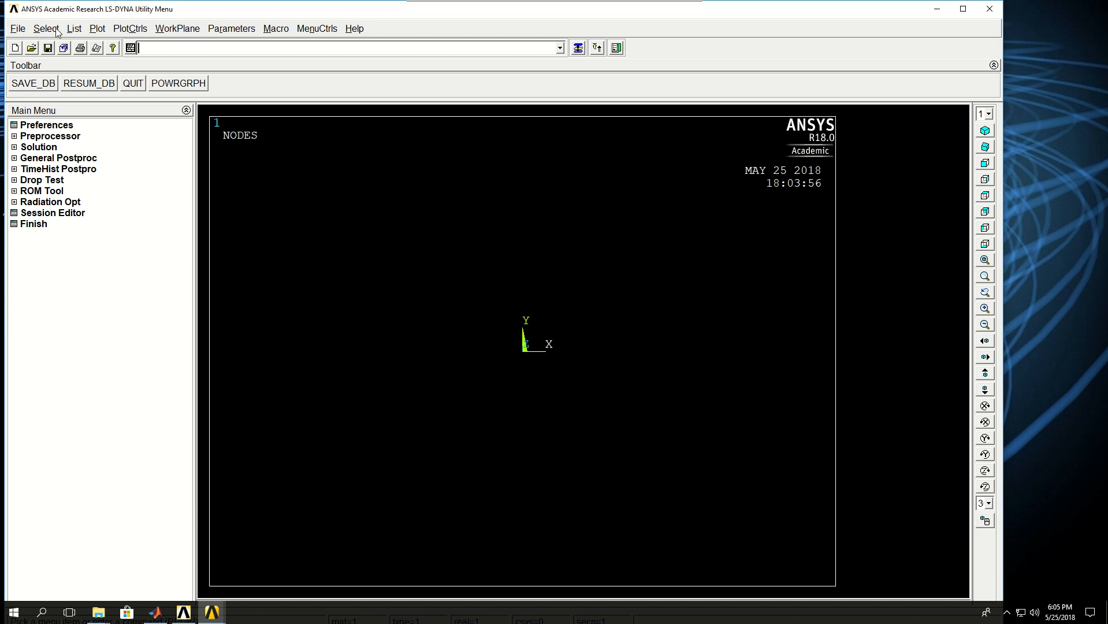
{"action": "mouse_move", "coordinate": [25, 35]}
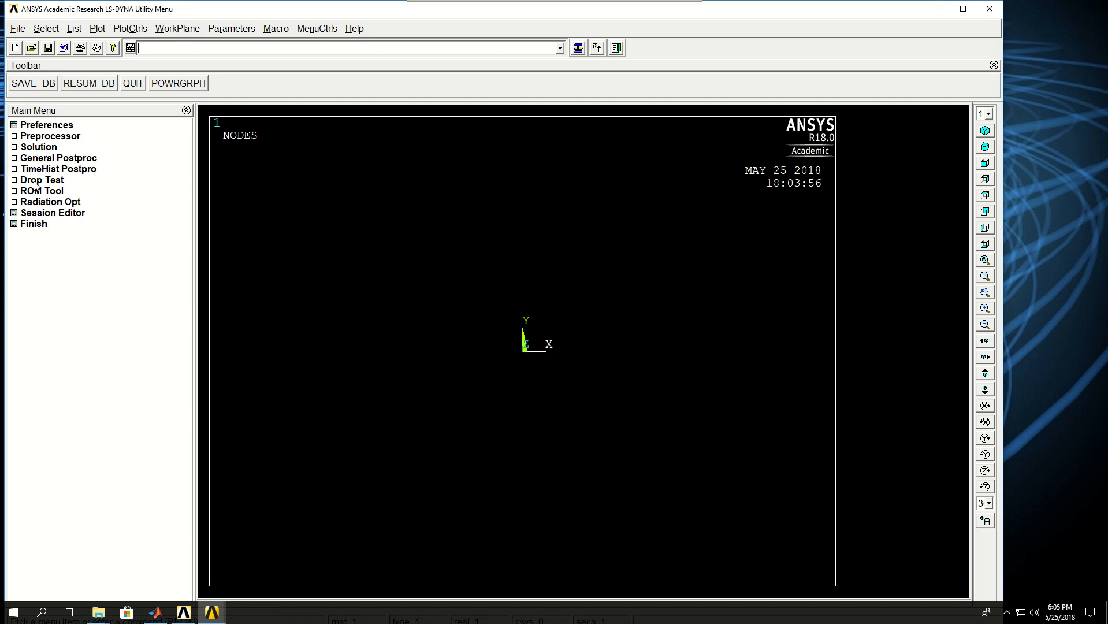
{"action": "mouse_move", "coordinate": [83, 218]}
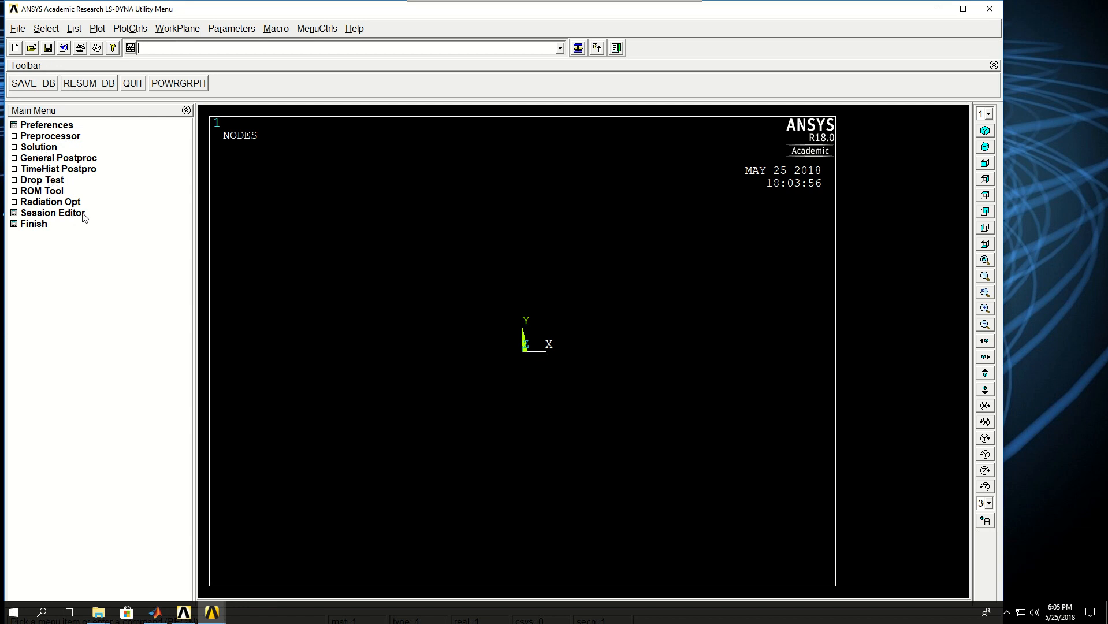
{"action": "mouse_move", "coordinate": [26, 164]}
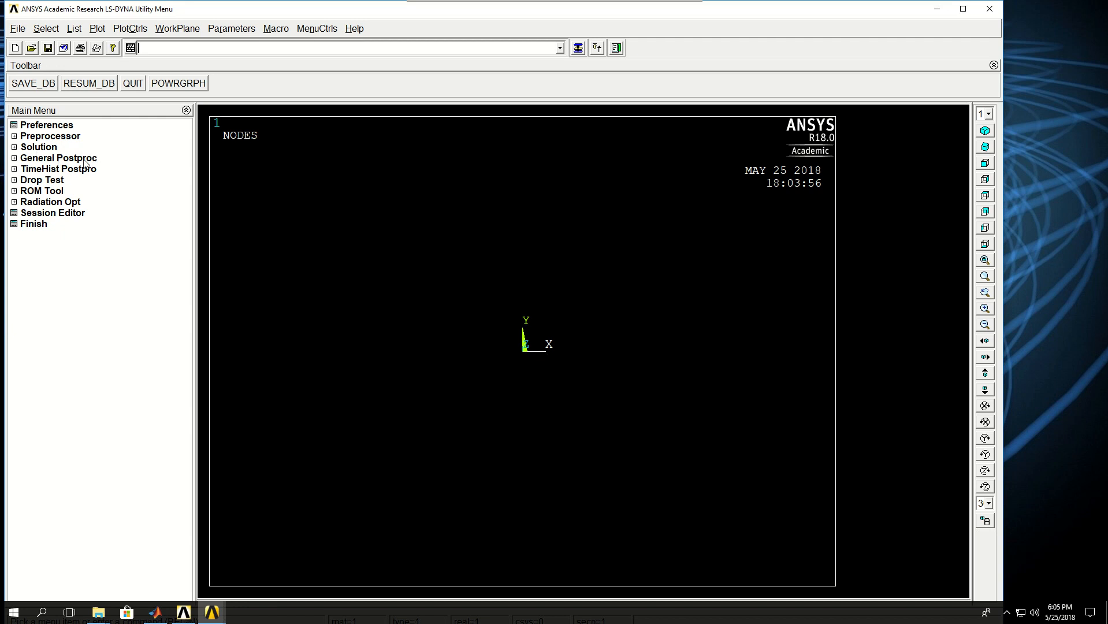
{"action": "mouse_move", "coordinate": [87, 88]}
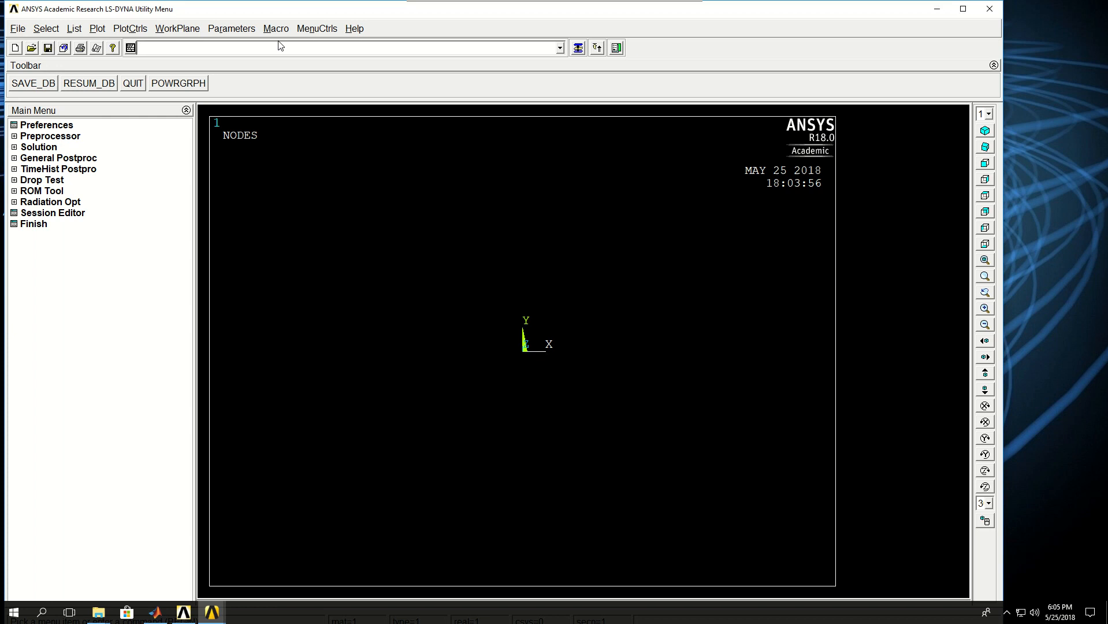
- Show the File menu's Clear & Start New, Resume, Read Input, Import and Export commands
{"action": "left_click", "coordinate": [17, 29]}
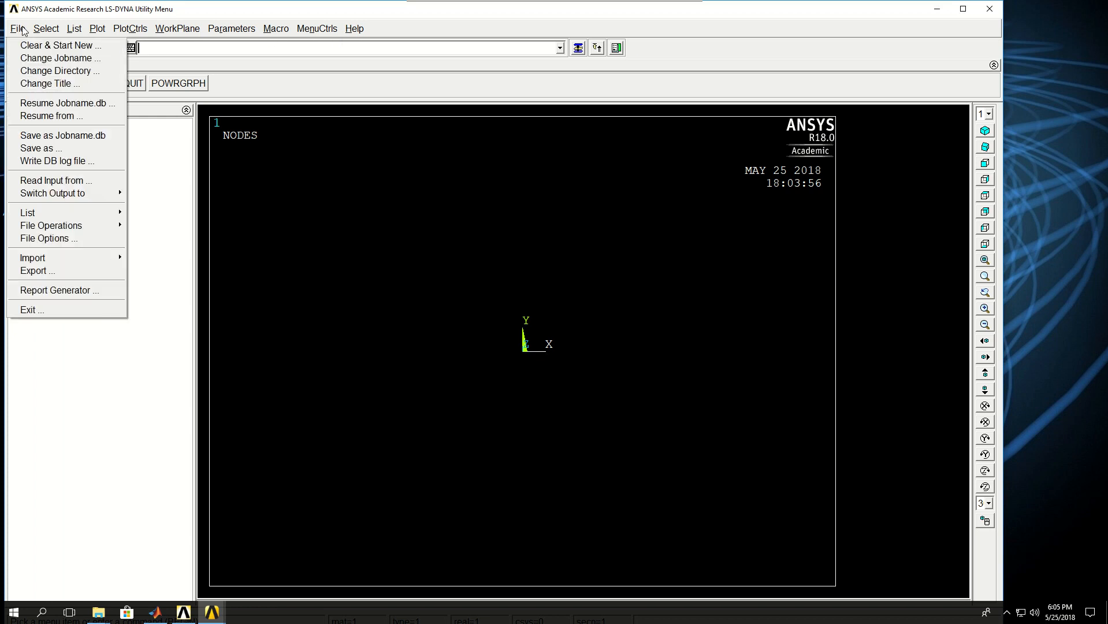
{"action": "mouse_move", "coordinate": [64, 45]}
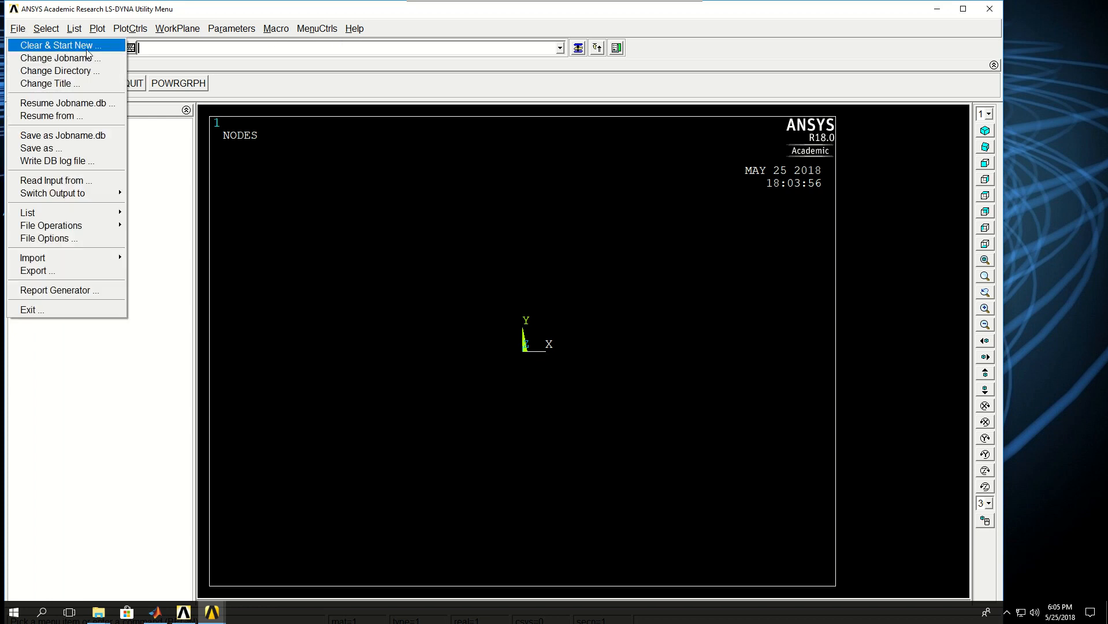
{"action": "mouse_move", "coordinate": [44, 83]}
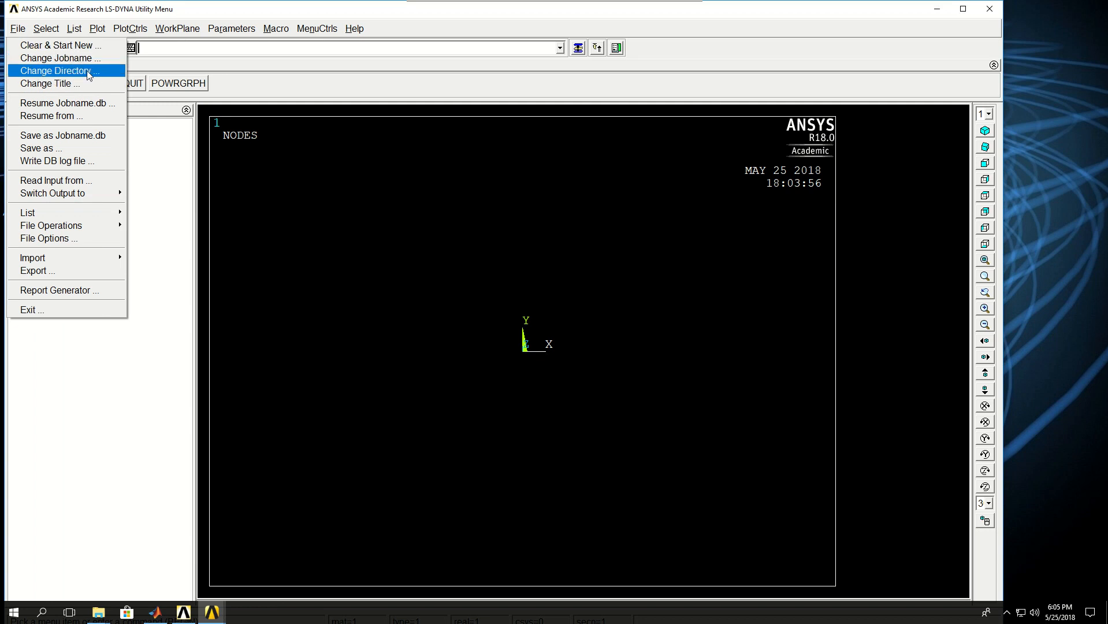
{"action": "mouse_move", "coordinate": [53, 116]}
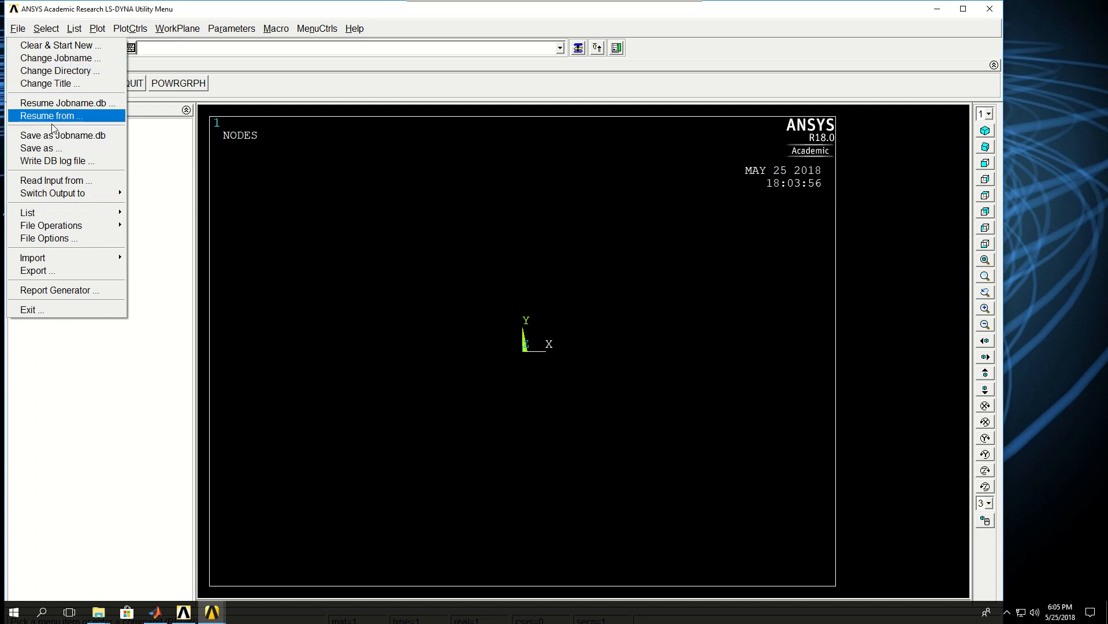
{"action": "mouse_move", "coordinate": [55, 180]}
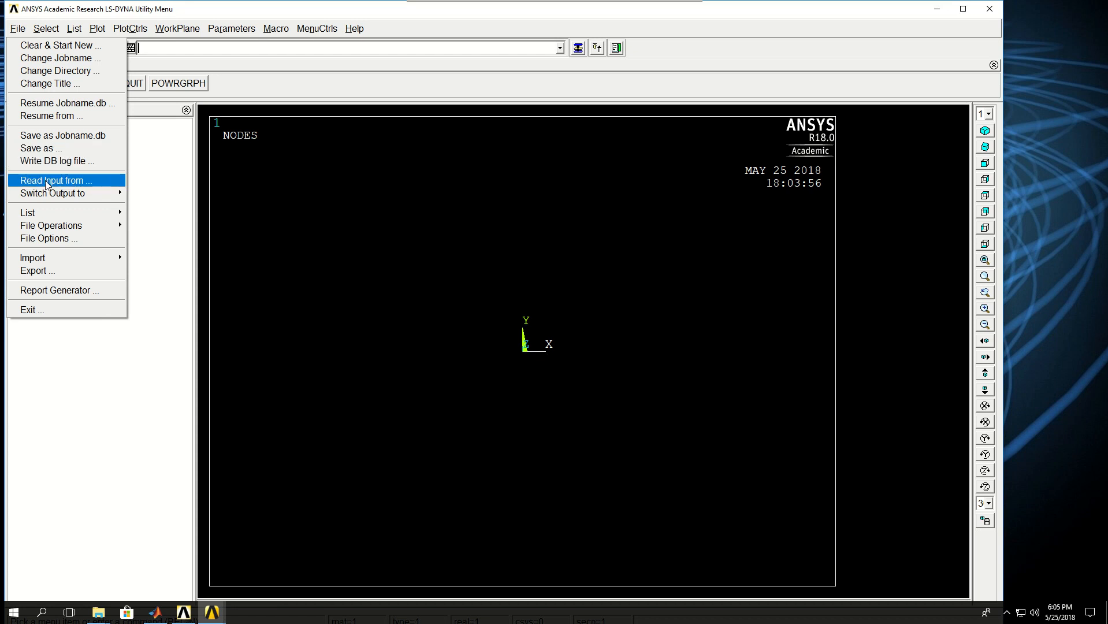
{"action": "mouse_move", "coordinate": [51, 226]}
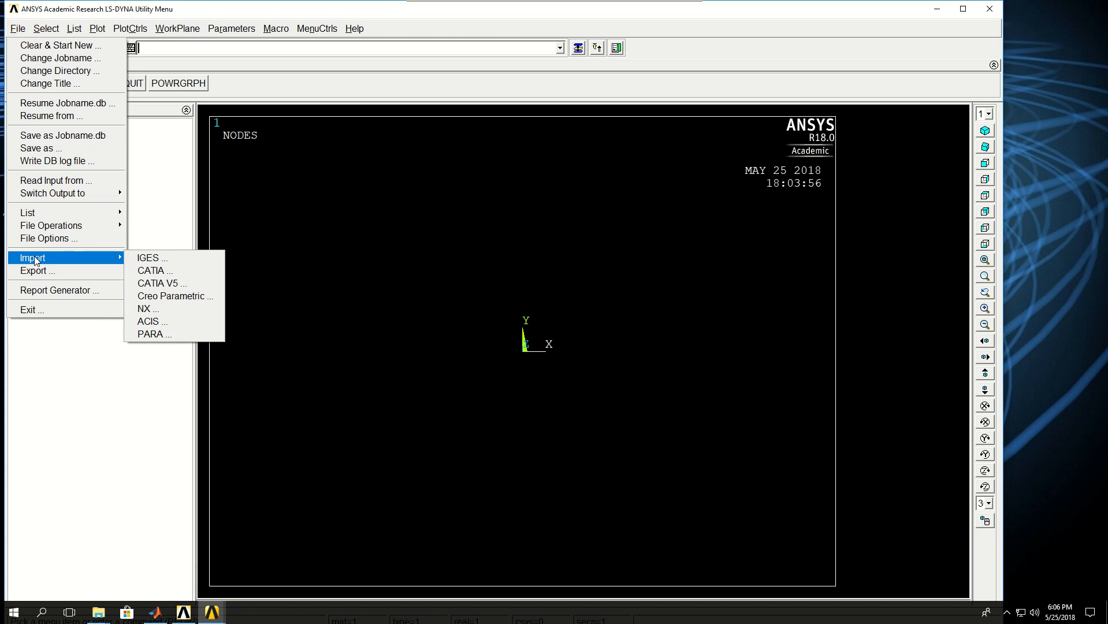
{"action": "mouse_move", "coordinate": [37, 270]}
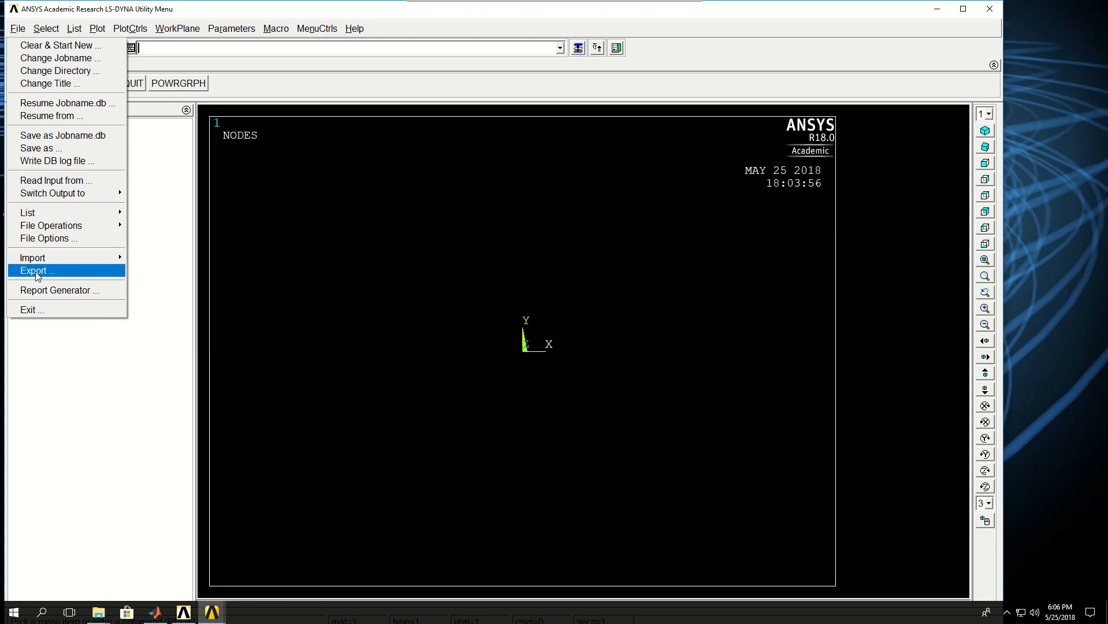
{"action": "mouse_move", "coordinate": [48, 209]}
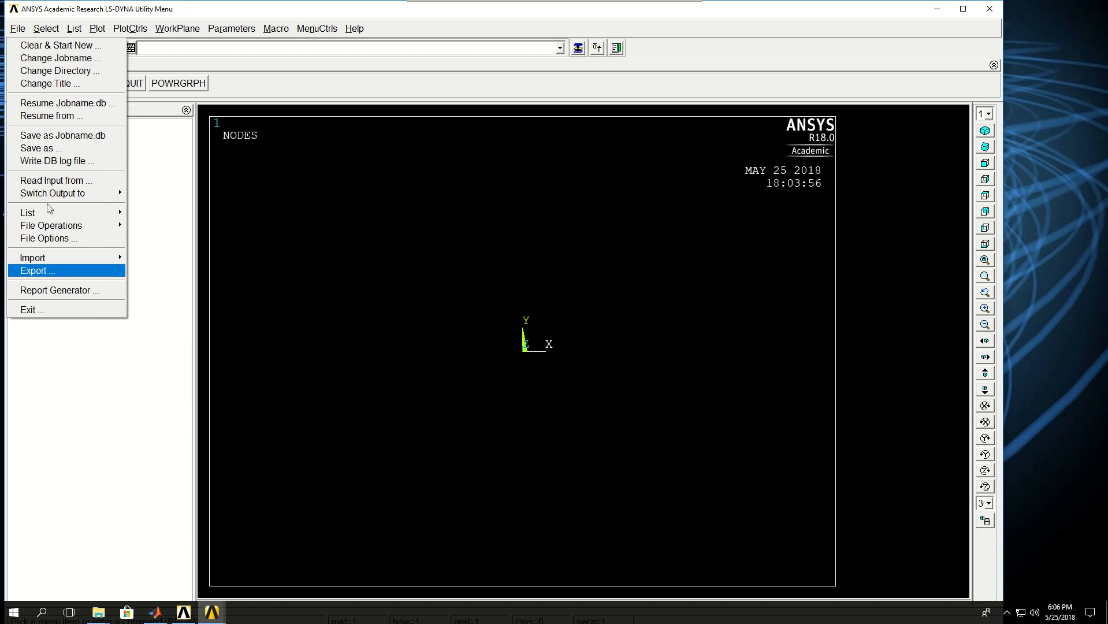
- Browse the Select and List menus, then show the Plot menu's entity plotting commands
{"action": "left_click", "coordinate": [47, 28]}
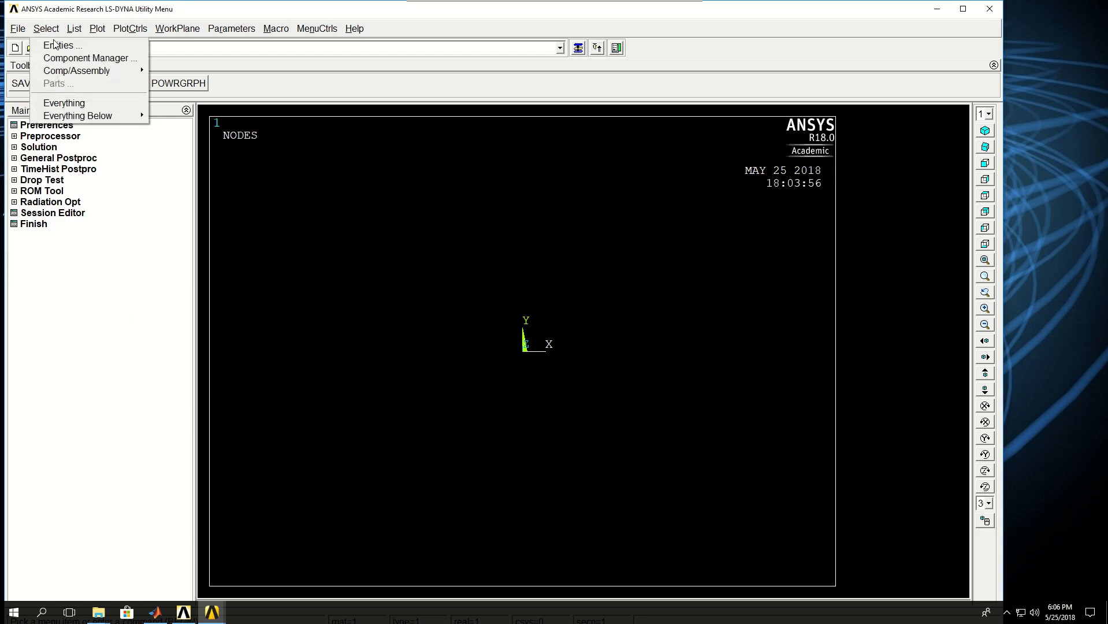
{"action": "mouse_move", "coordinate": [78, 115]}
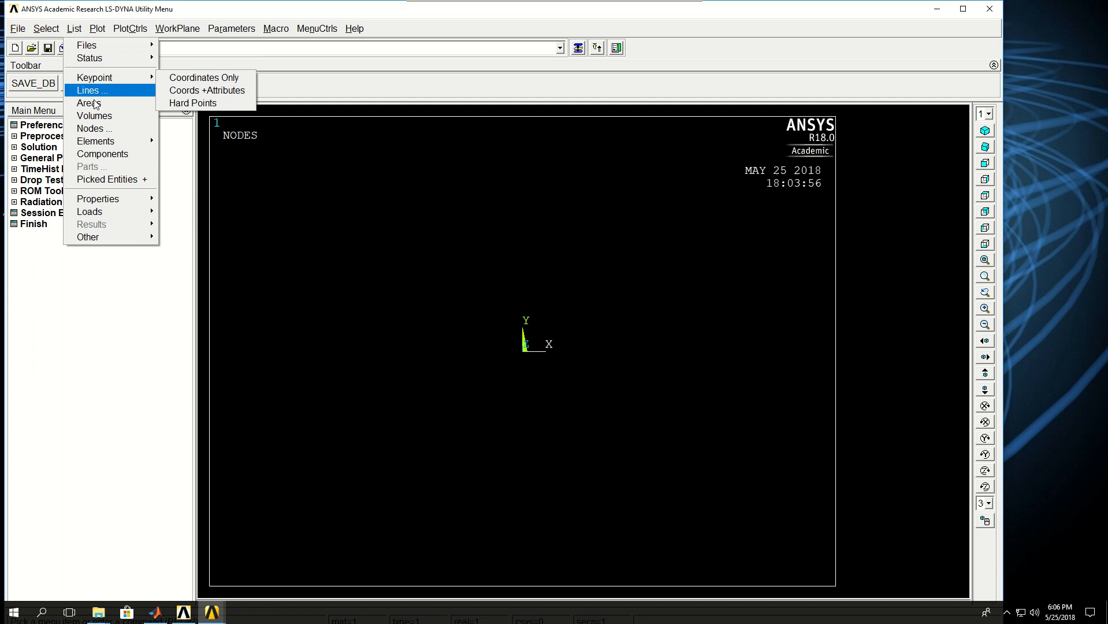
{"action": "mouse_move", "coordinate": [88, 103]}
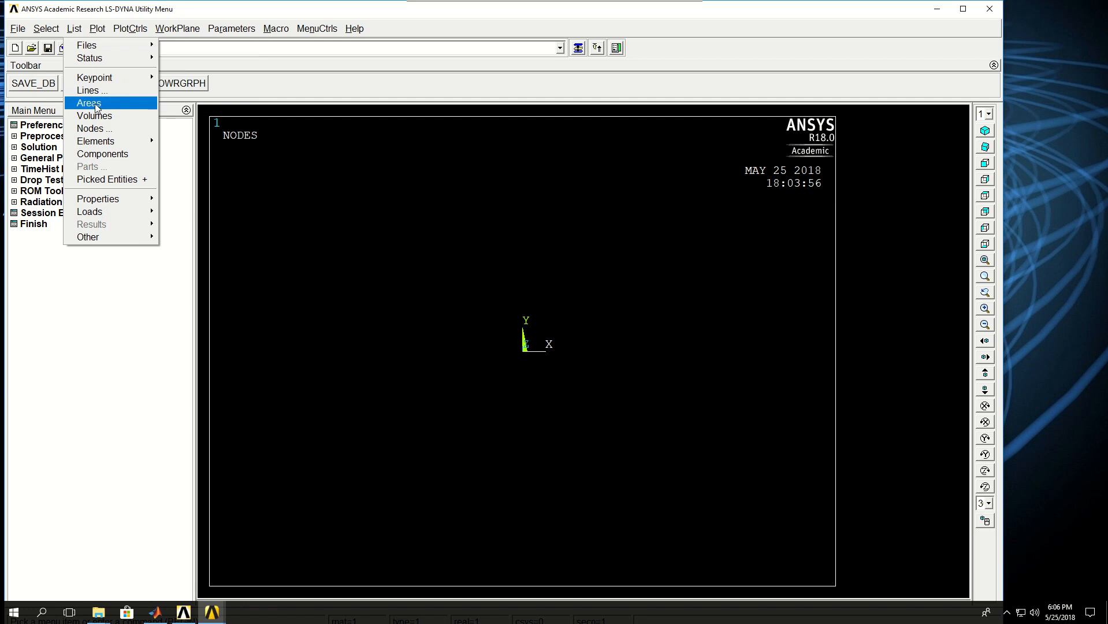
{"action": "mouse_move", "coordinate": [103, 154]}
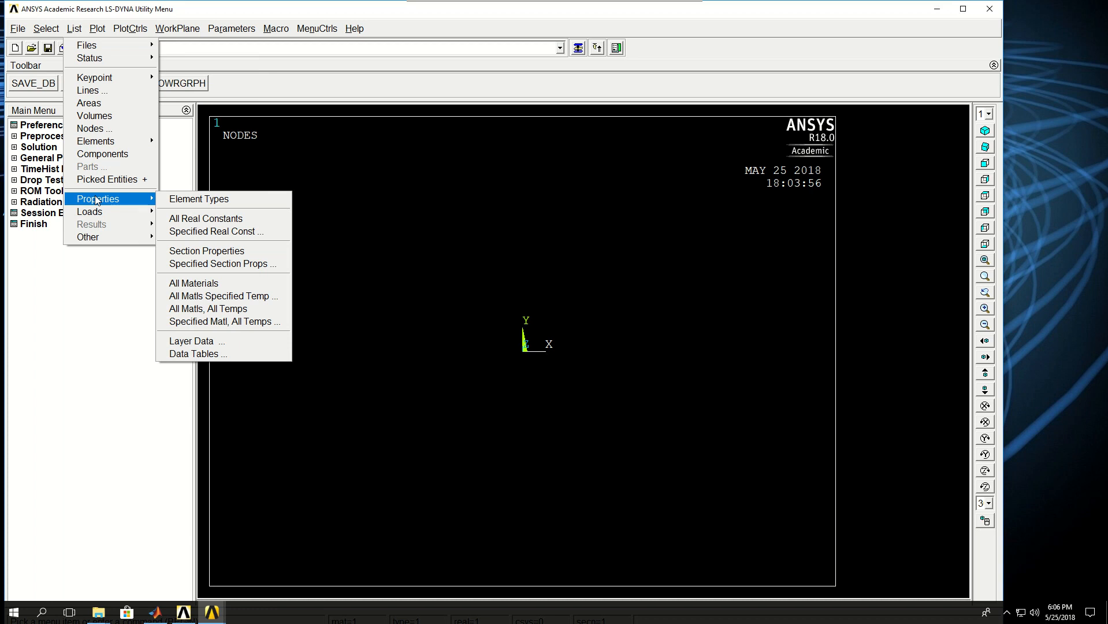
{"action": "left_click", "coordinate": [97, 28]}
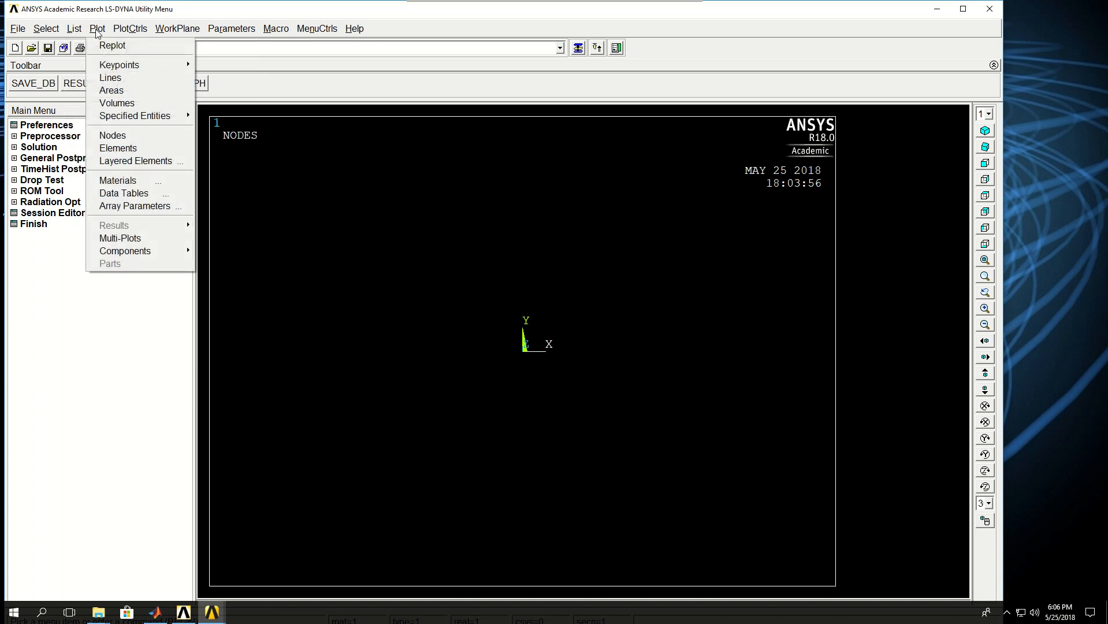
{"action": "mouse_move", "coordinate": [135, 205]}
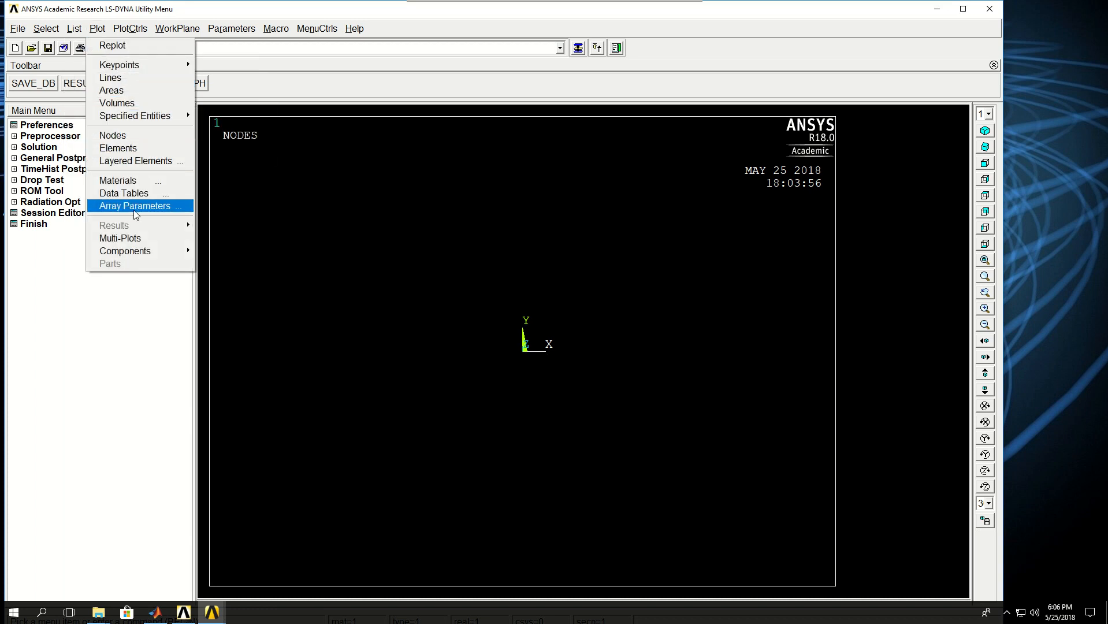
{"action": "mouse_move", "coordinate": [111, 89]}
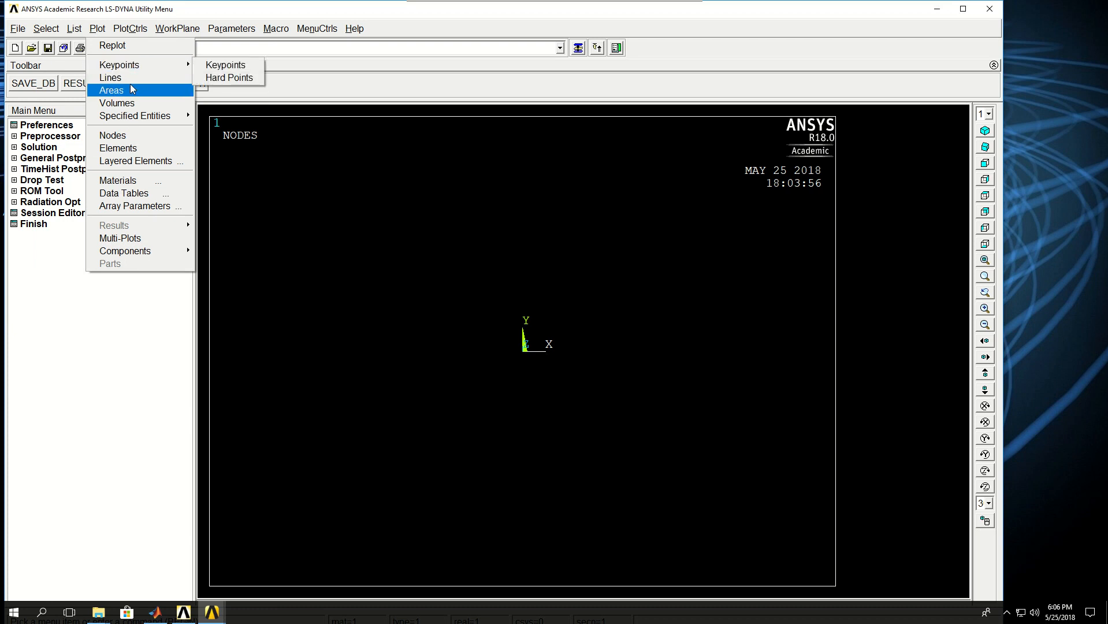
{"action": "mouse_move", "coordinate": [116, 102]}
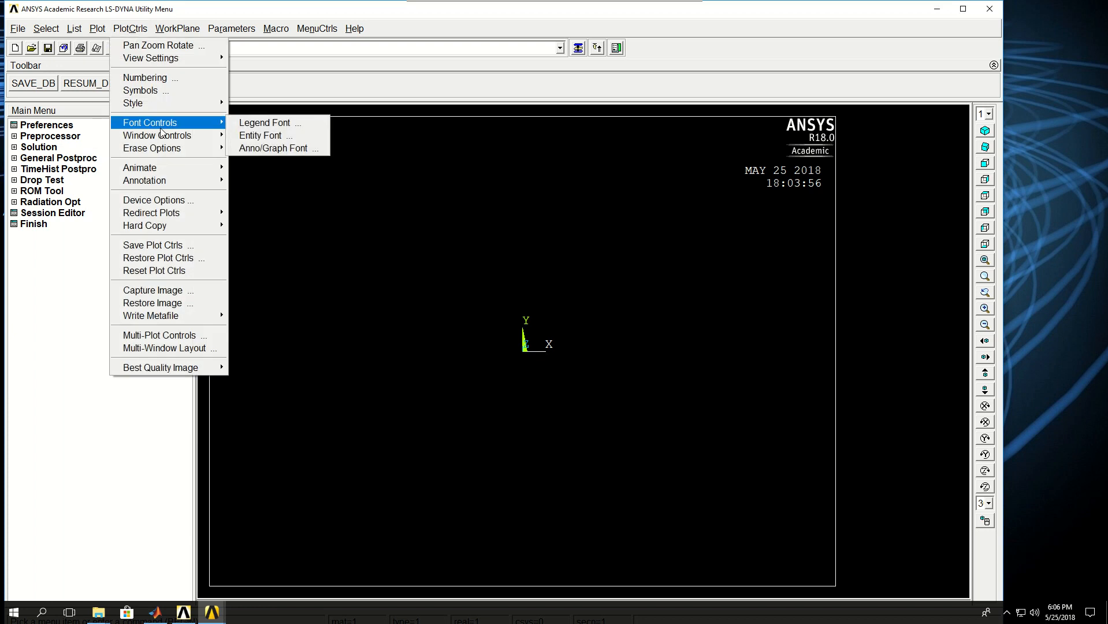
{"action": "mouse_move", "coordinate": [133, 104]}
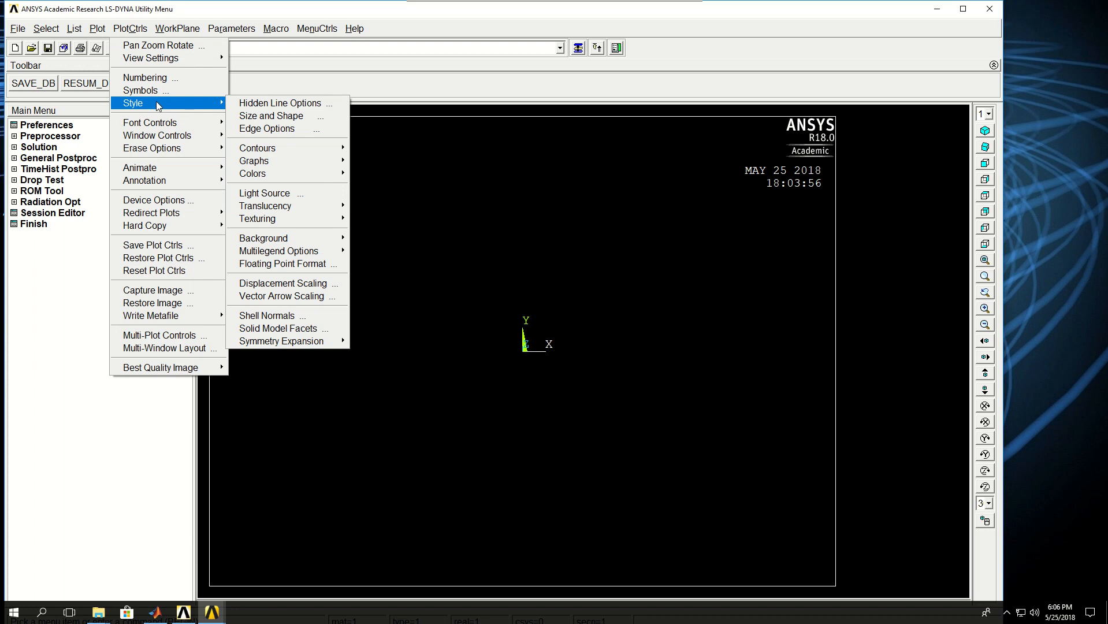
{"action": "mouse_move", "coordinate": [252, 173]}
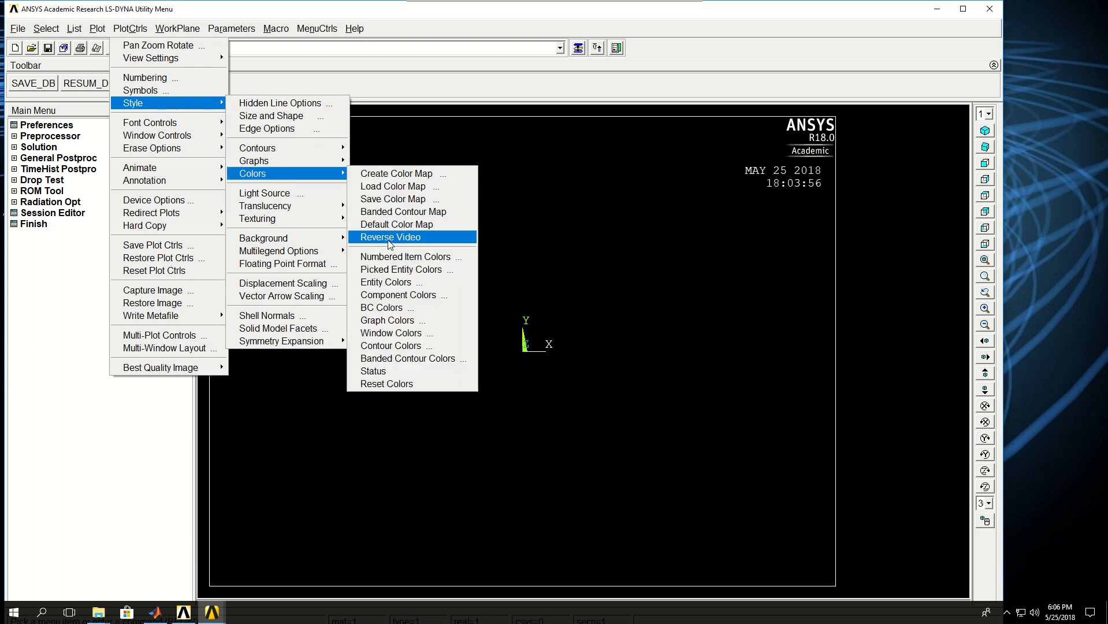
- Apply Reverse Video from PlotCtrls > Style > Colors for a white background
{"action": "left_click", "coordinate": [389, 237]}
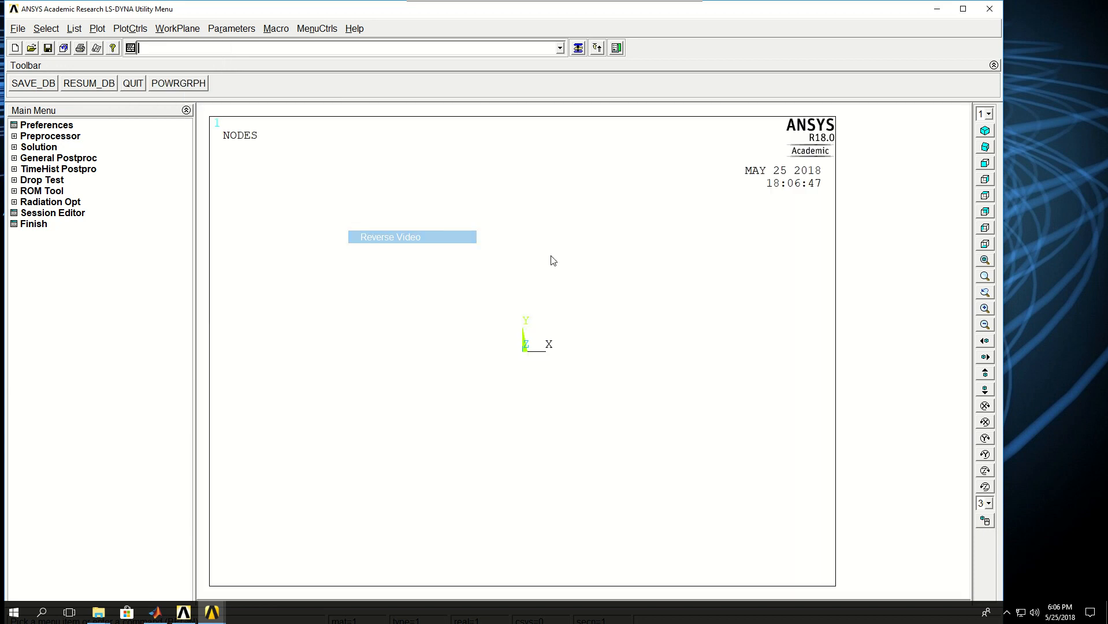
{"action": "mouse_move", "coordinate": [267, 436]}
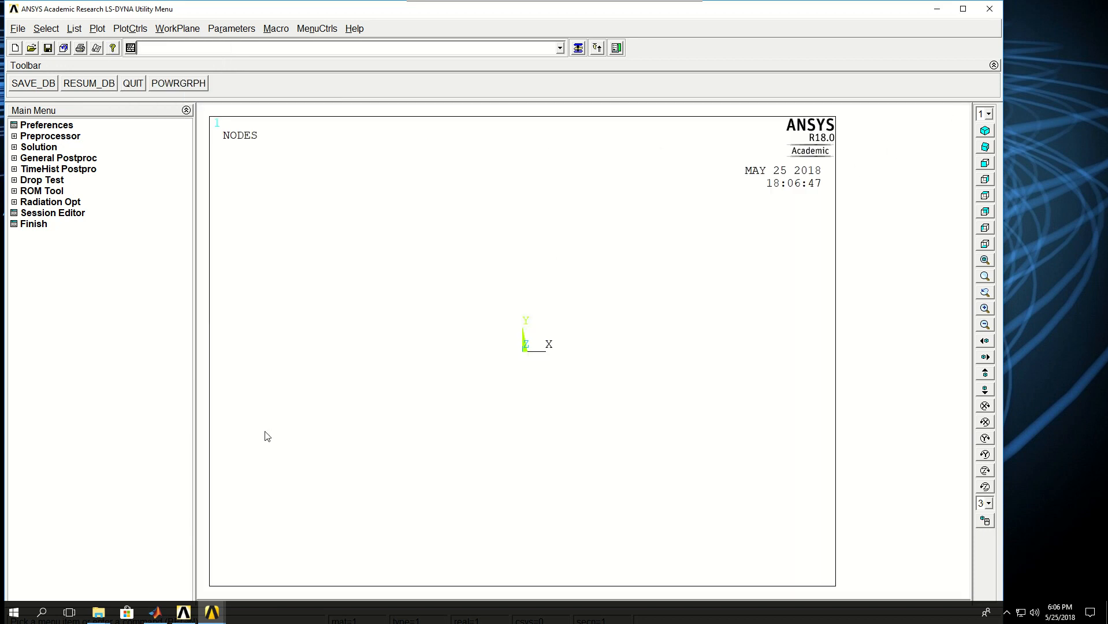
{"action": "mouse_move", "coordinate": [941, 324]}
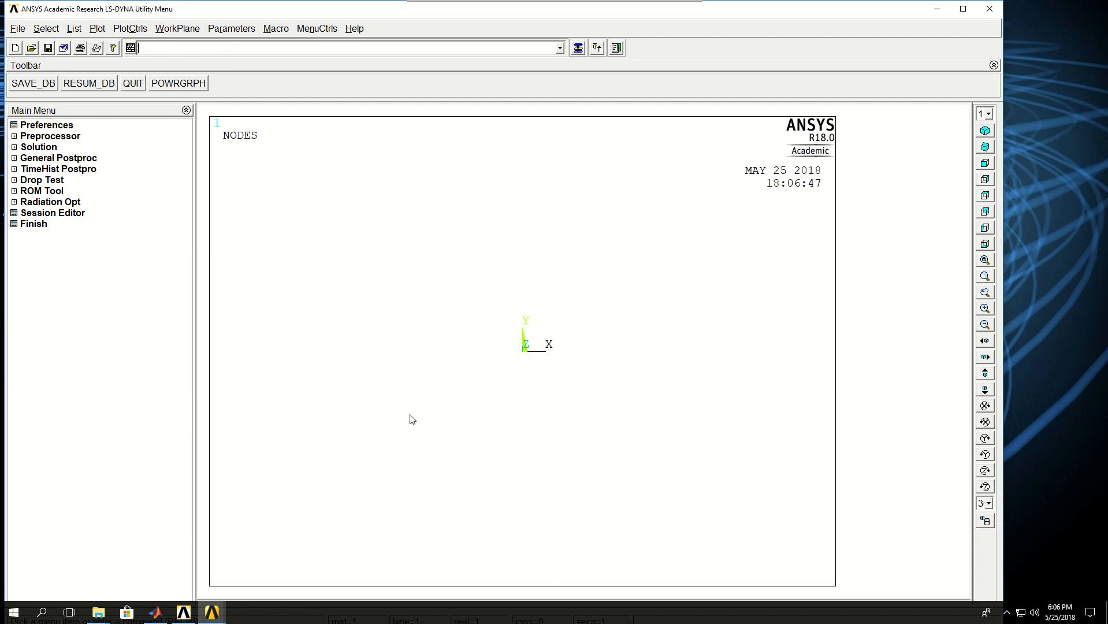
{"action": "mouse_move", "coordinate": [139, 34]}
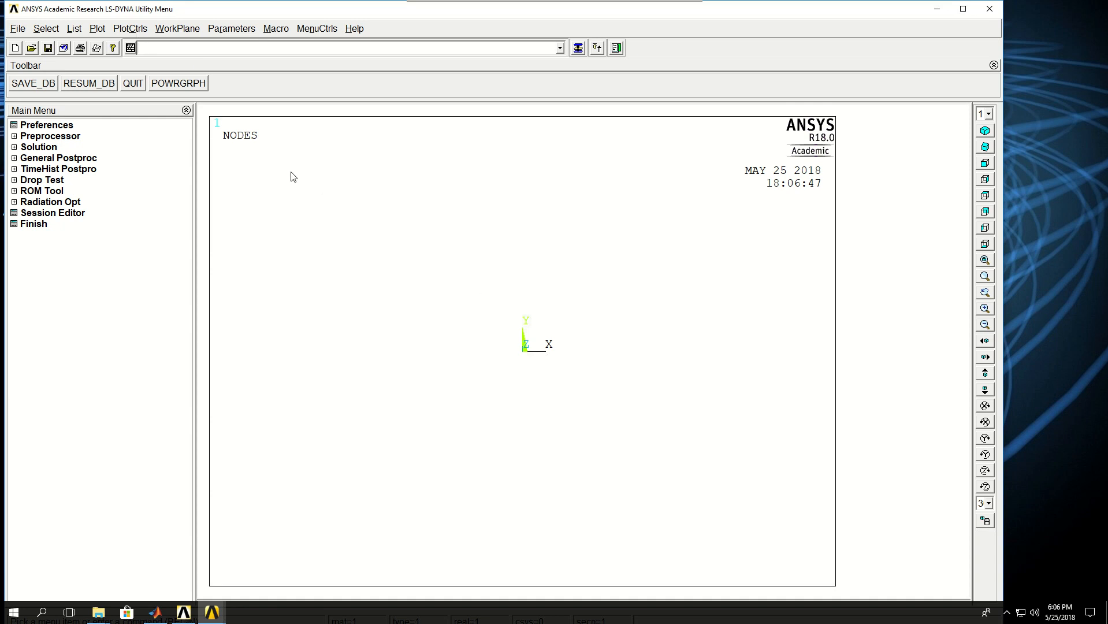
{"action": "mouse_move", "coordinate": [254, 147]}
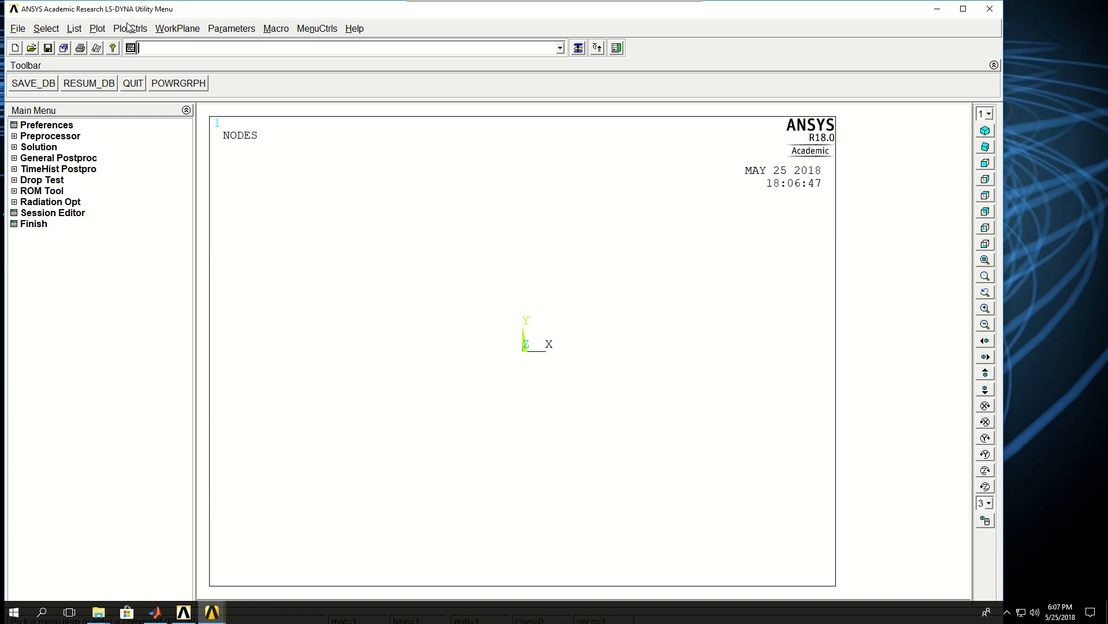
{"action": "mouse_move", "coordinate": [603, 275]}
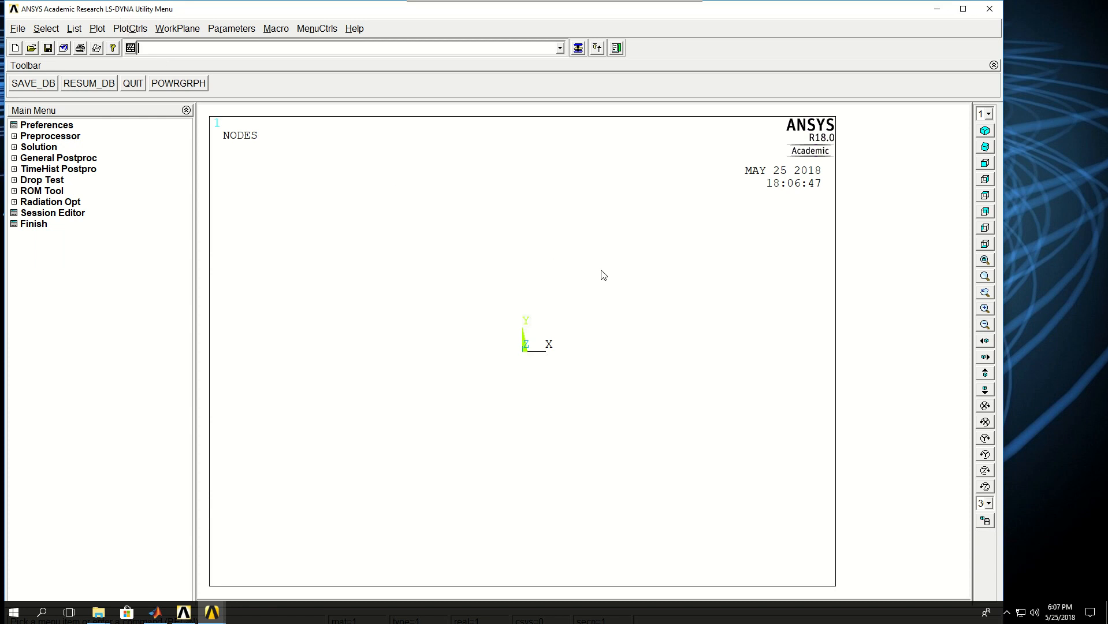
{"action": "mouse_move", "coordinate": [624, 357]}
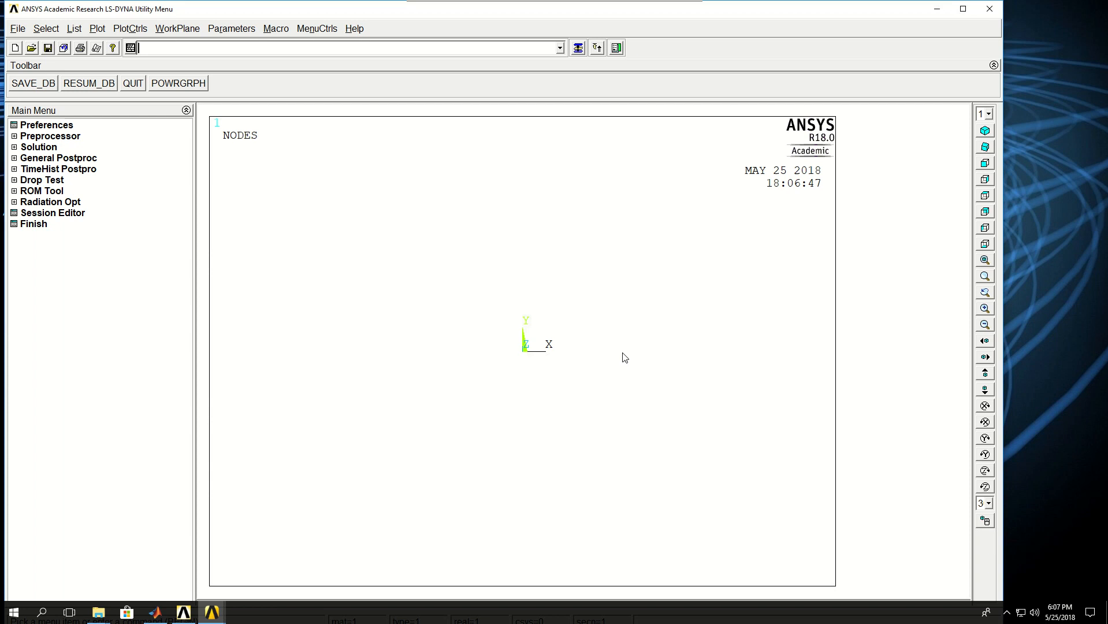
{"action": "mouse_move", "coordinate": [574, 371]}
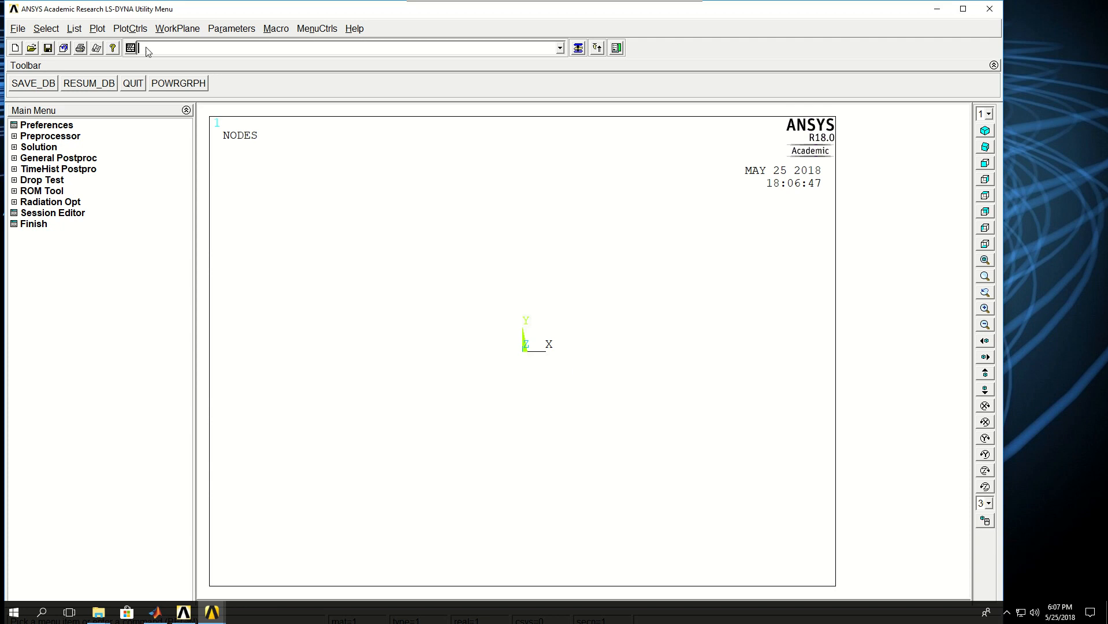
{"action": "left_click", "coordinate": [129, 28]}
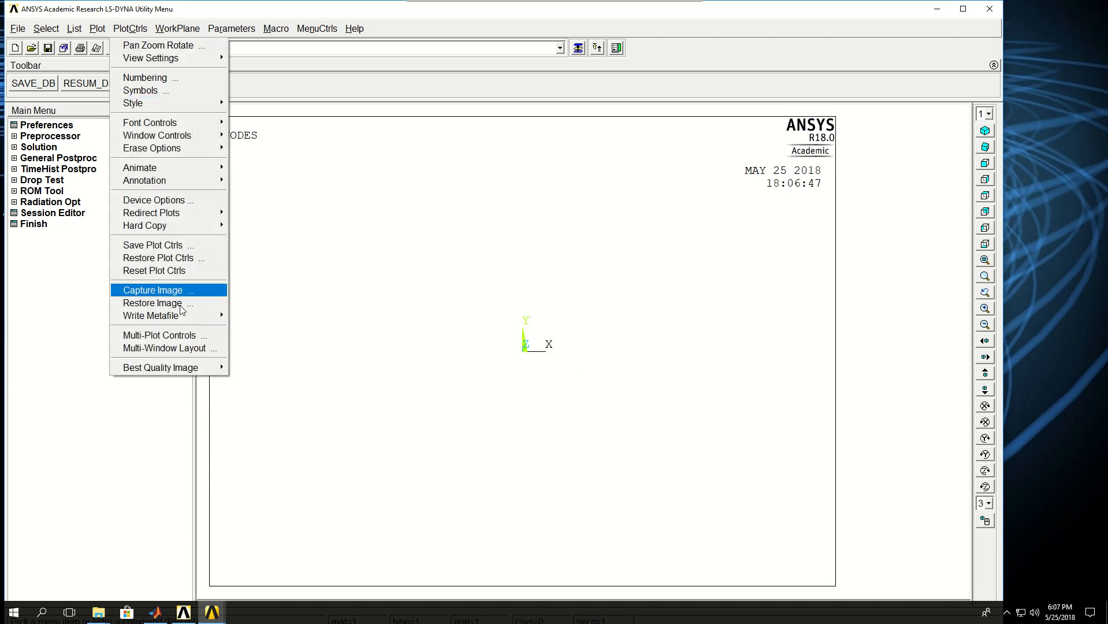
{"action": "mouse_move", "coordinate": [178, 212]}
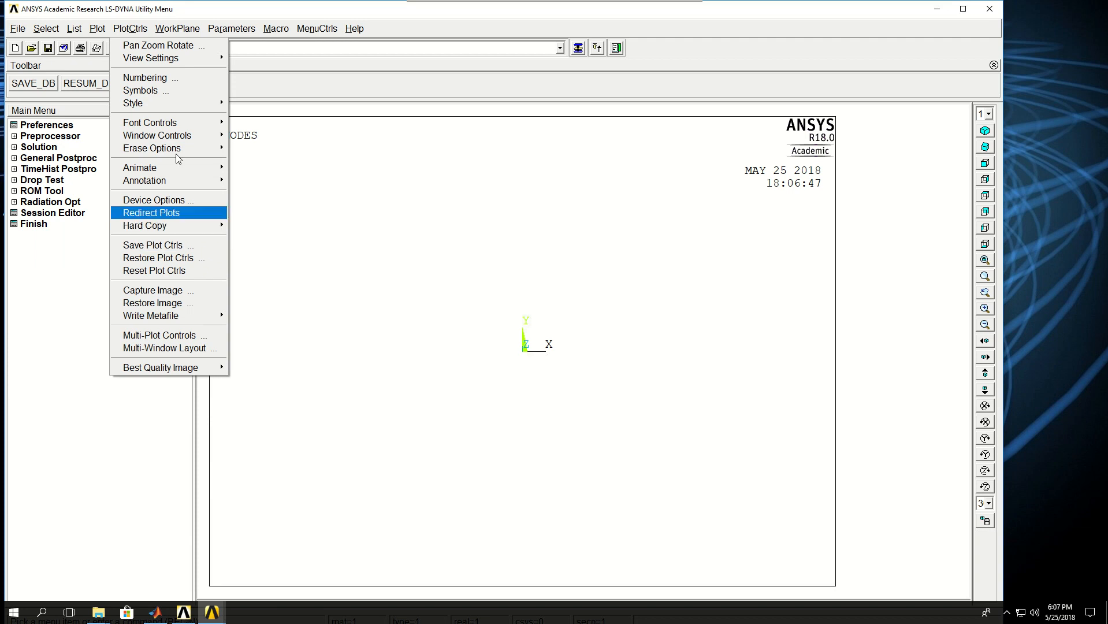
{"action": "left_click", "coordinate": [177, 28]}
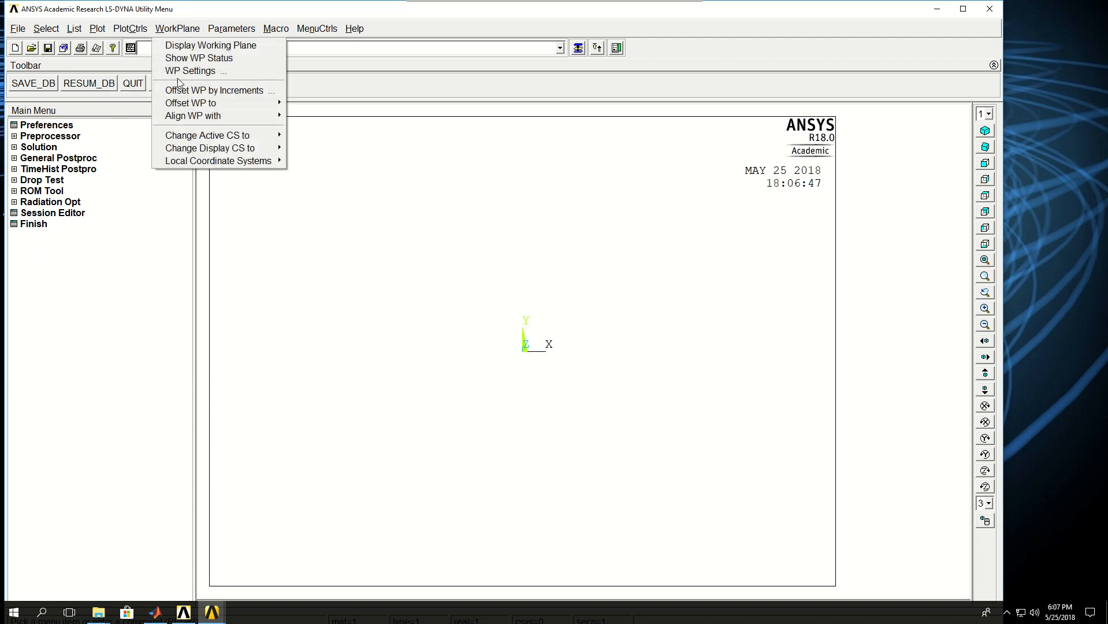
{"action": "mouse_move", "coordinate": [208, 135]}
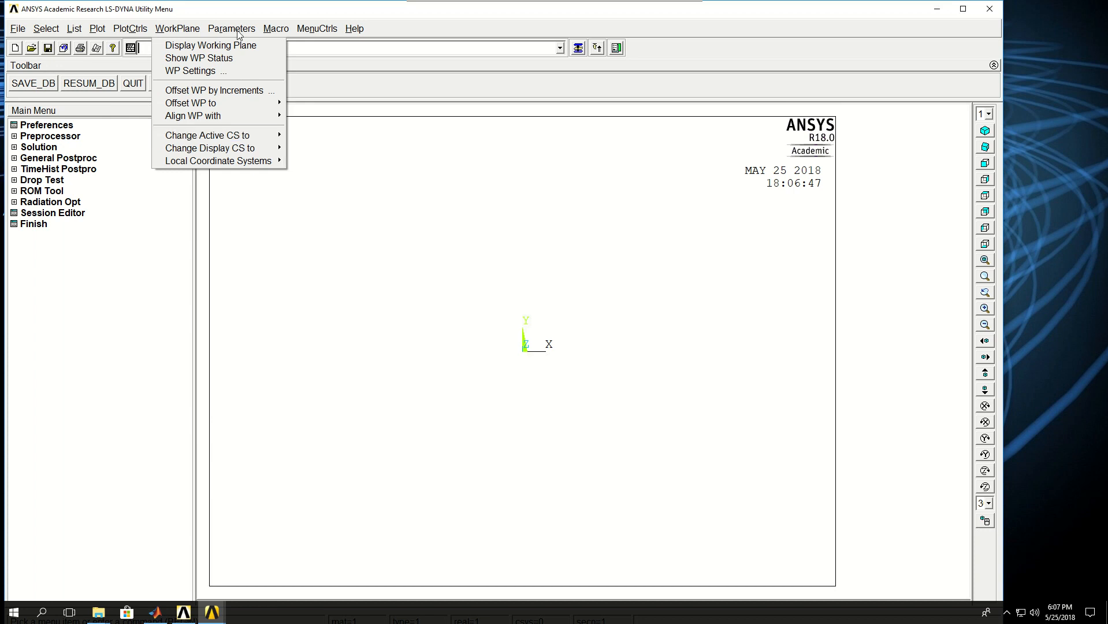
{"action": "left_click", "coordinate": [231, 28]}
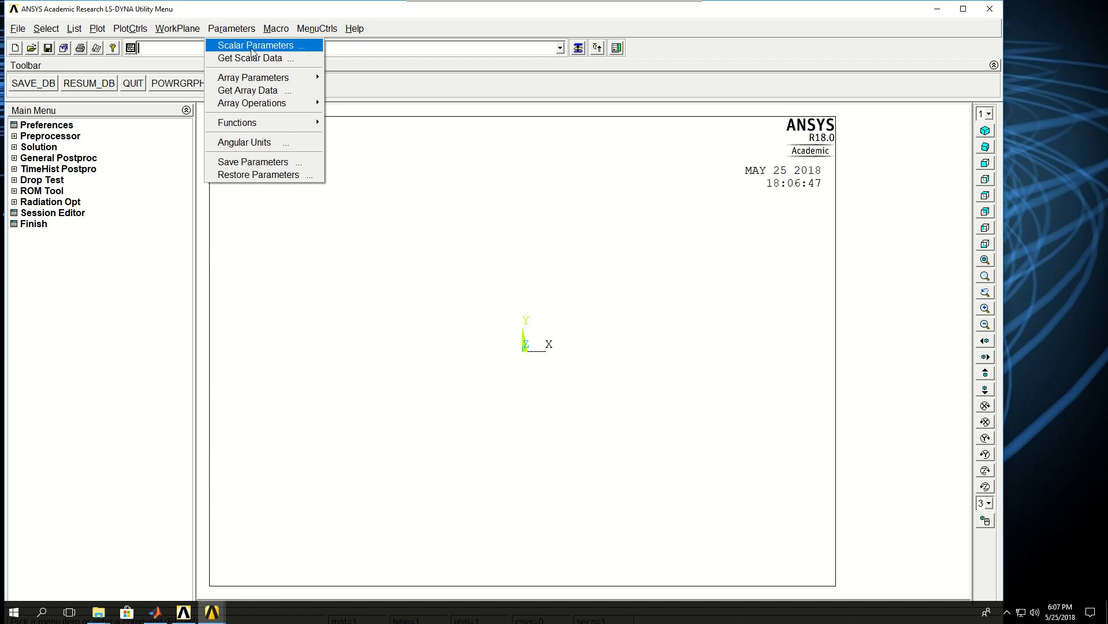
{"action": "mouse_move", "coordinate": [253, 55]}
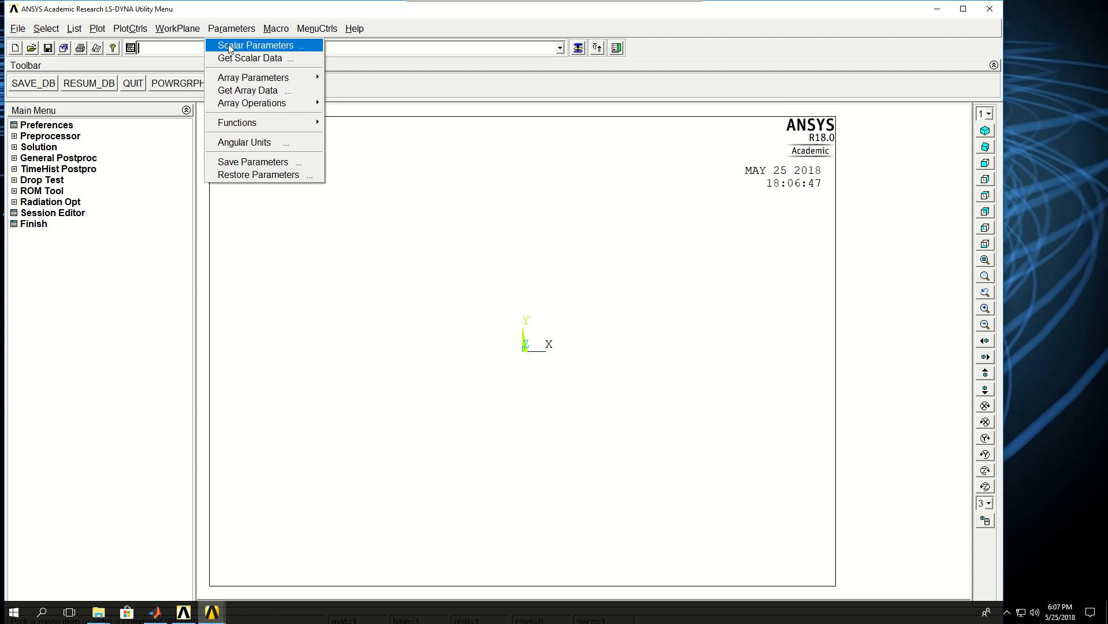
{"action": "left_click", "coordinate": [259, 44]}
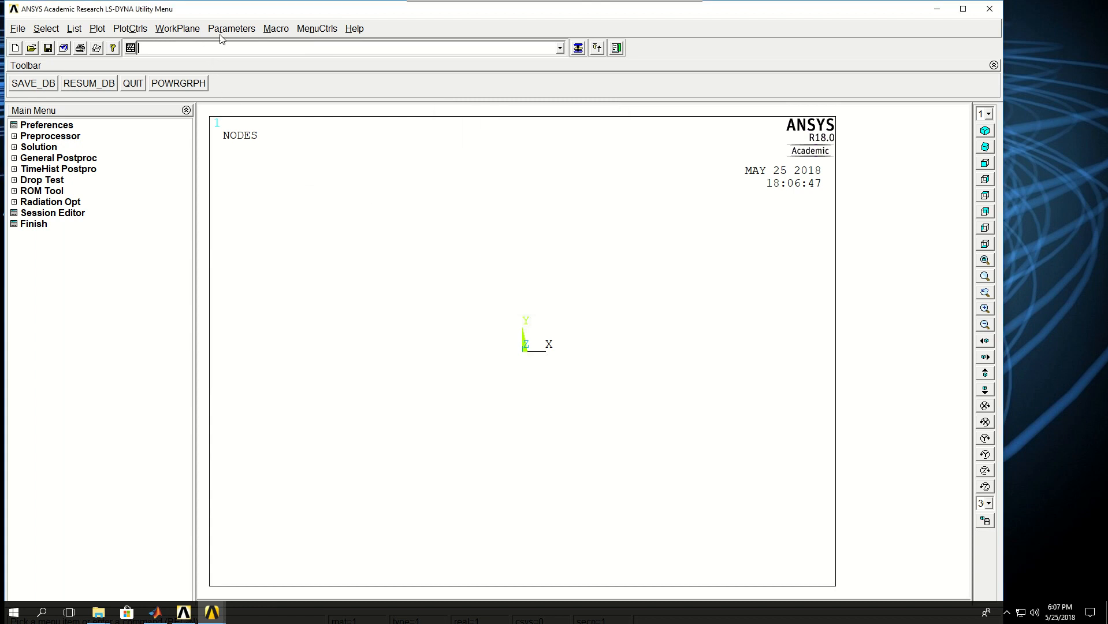
{"action": "left_click", "coordinate": [231, 28]}
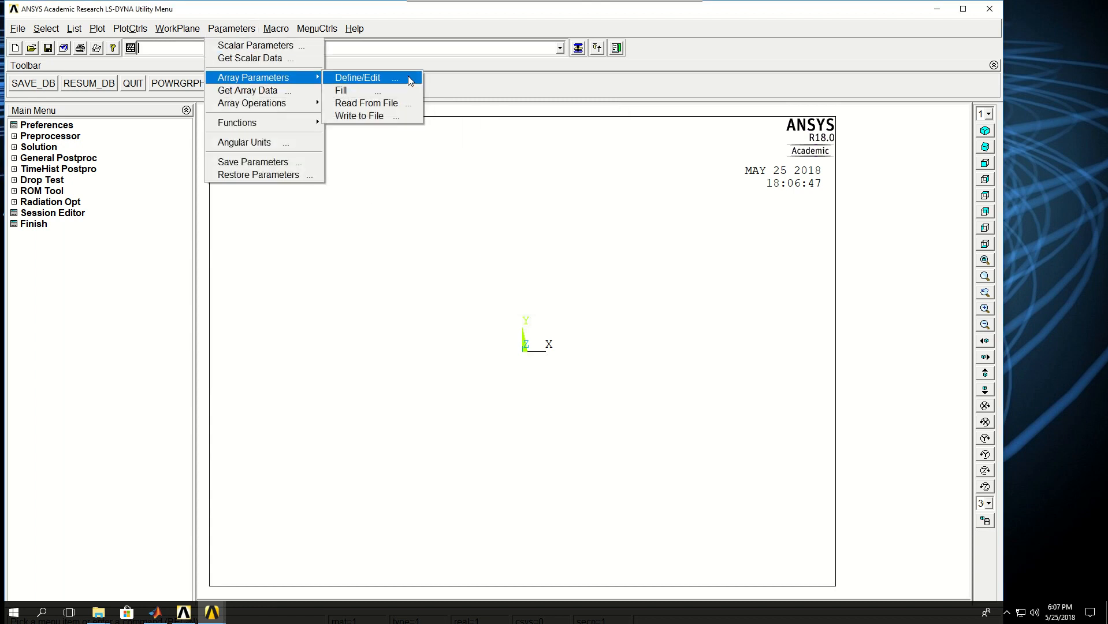
{"action": "left_click", "coordinate": [360, 78]}
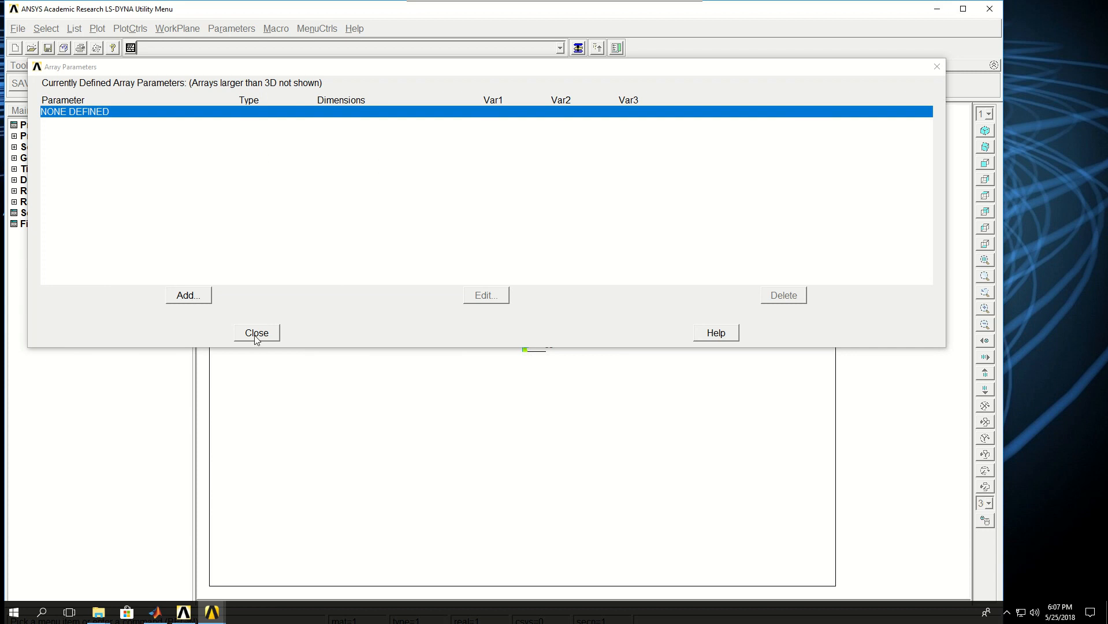
{"action": "left_click", "coordinate": [256, 332]}
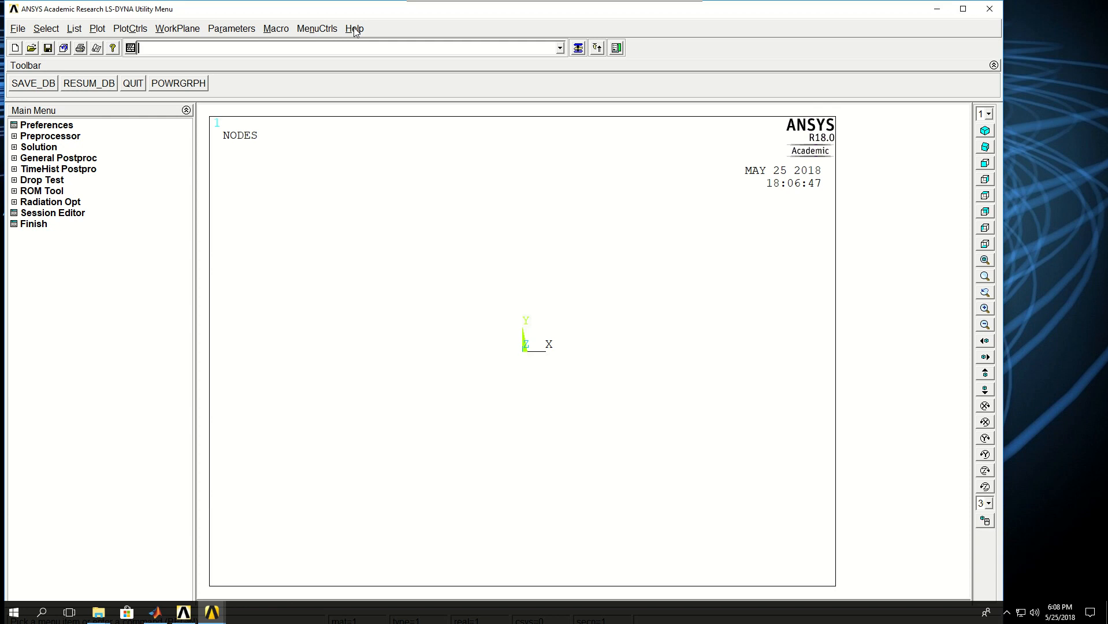
- Show the About Mechanical APDL window with Release 18.0 product and platform details
{"action": "left_click", "coordinate": [354, 29]}
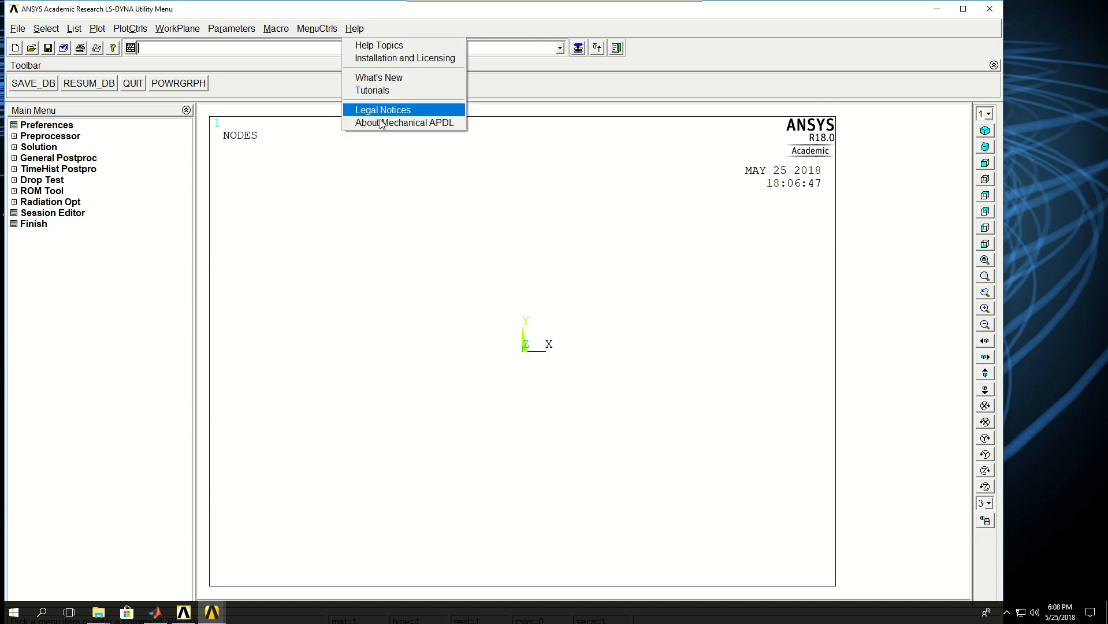
{"action": "mouse_move", "coordinate": [379, 45]}
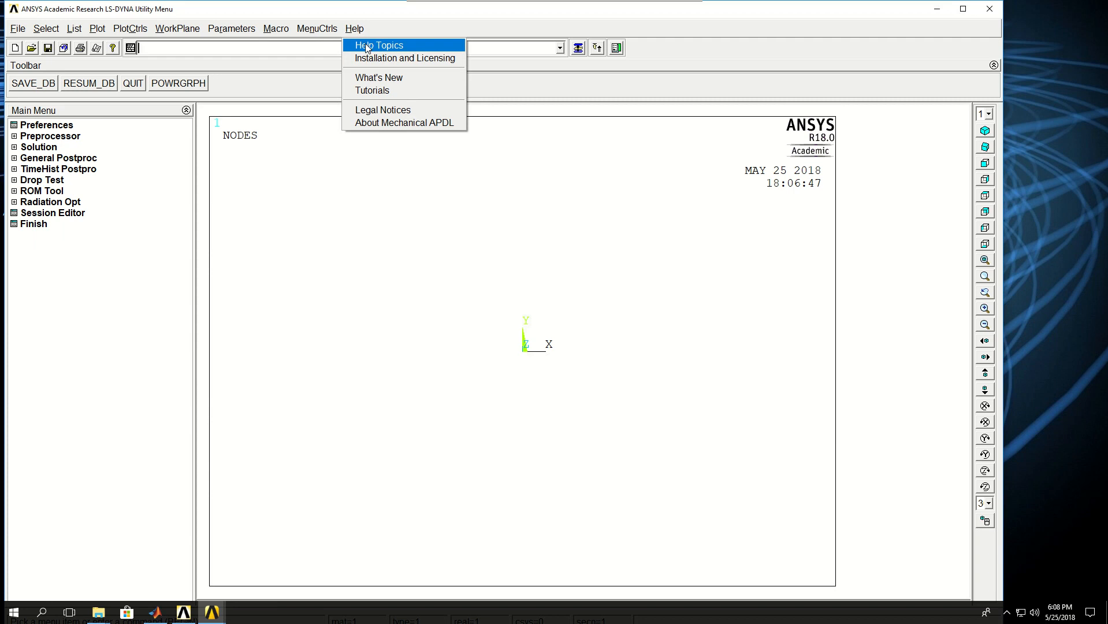
{"action": "mouse_move", "coordinate": [403, 122]}
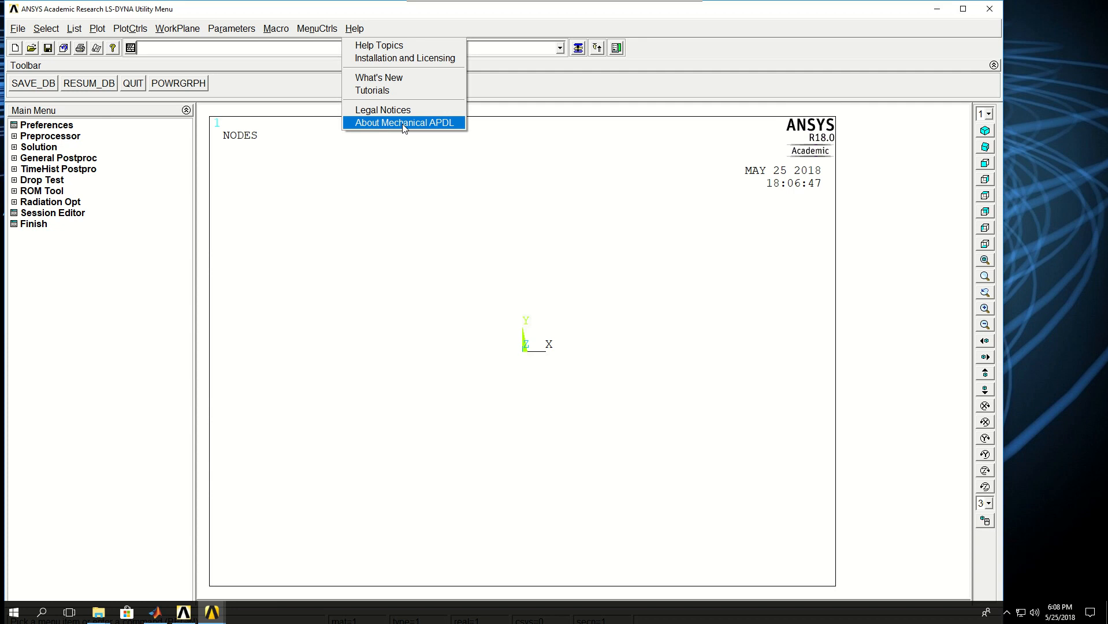
{"action": "left_click", "coordinate": [403, 123]}
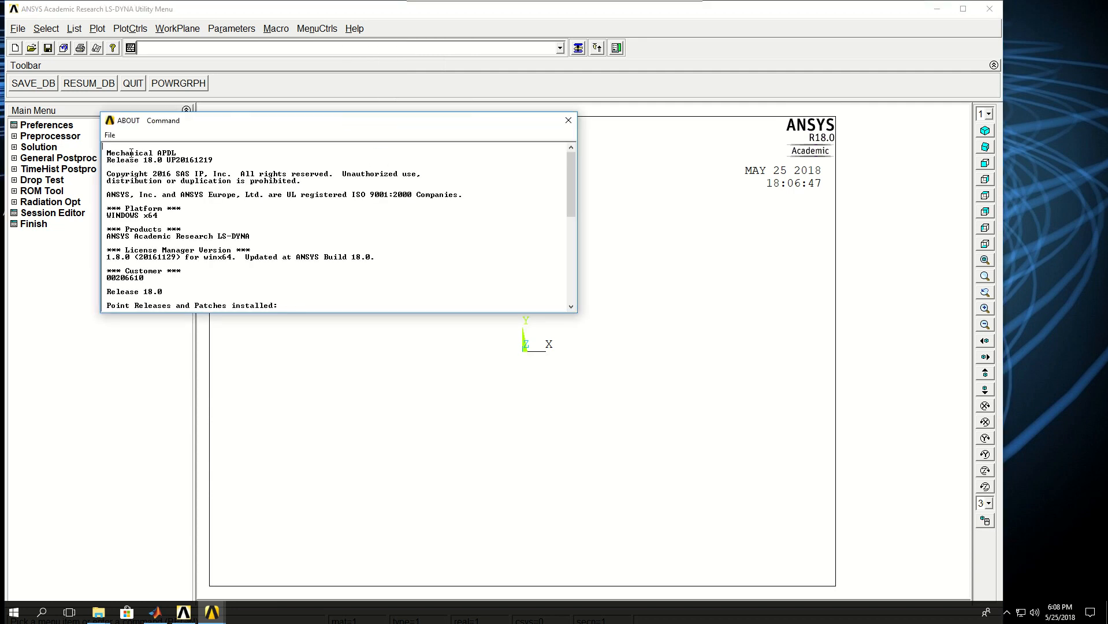